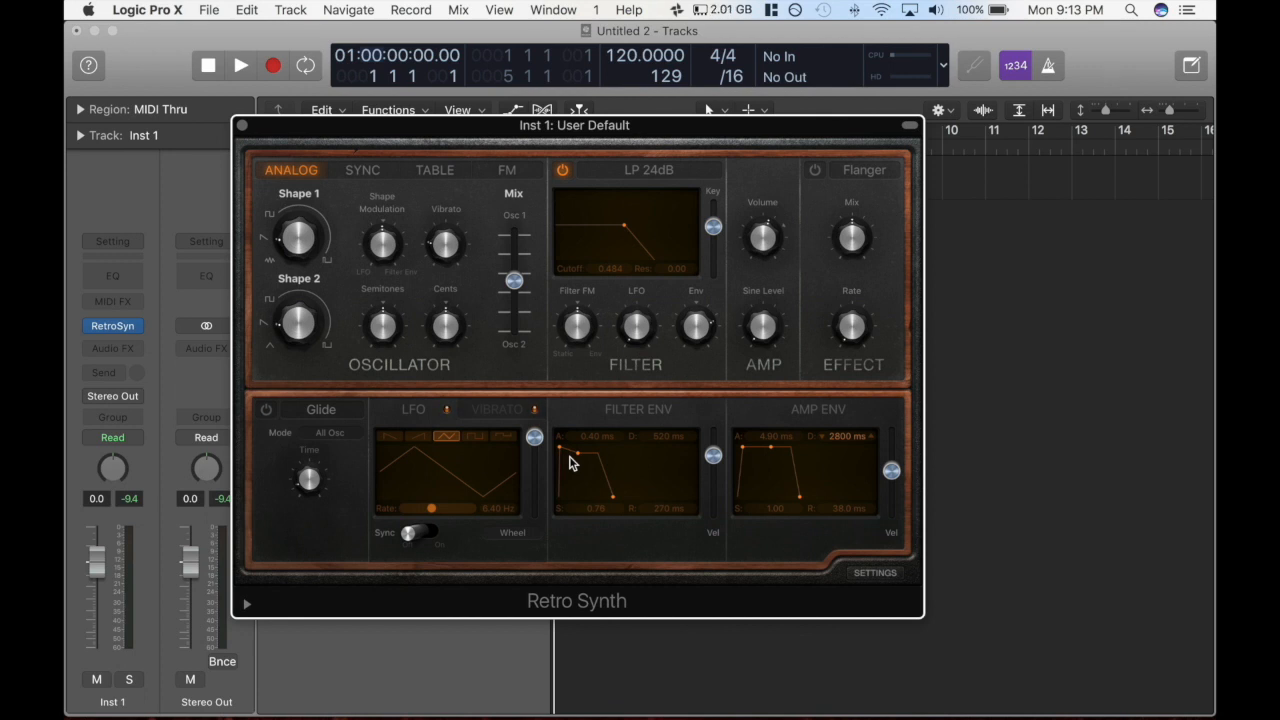
Step: Drag the filter handle until cutoff reads 0.342 and resonance 0.67
drag(623, 227, 640, 218)
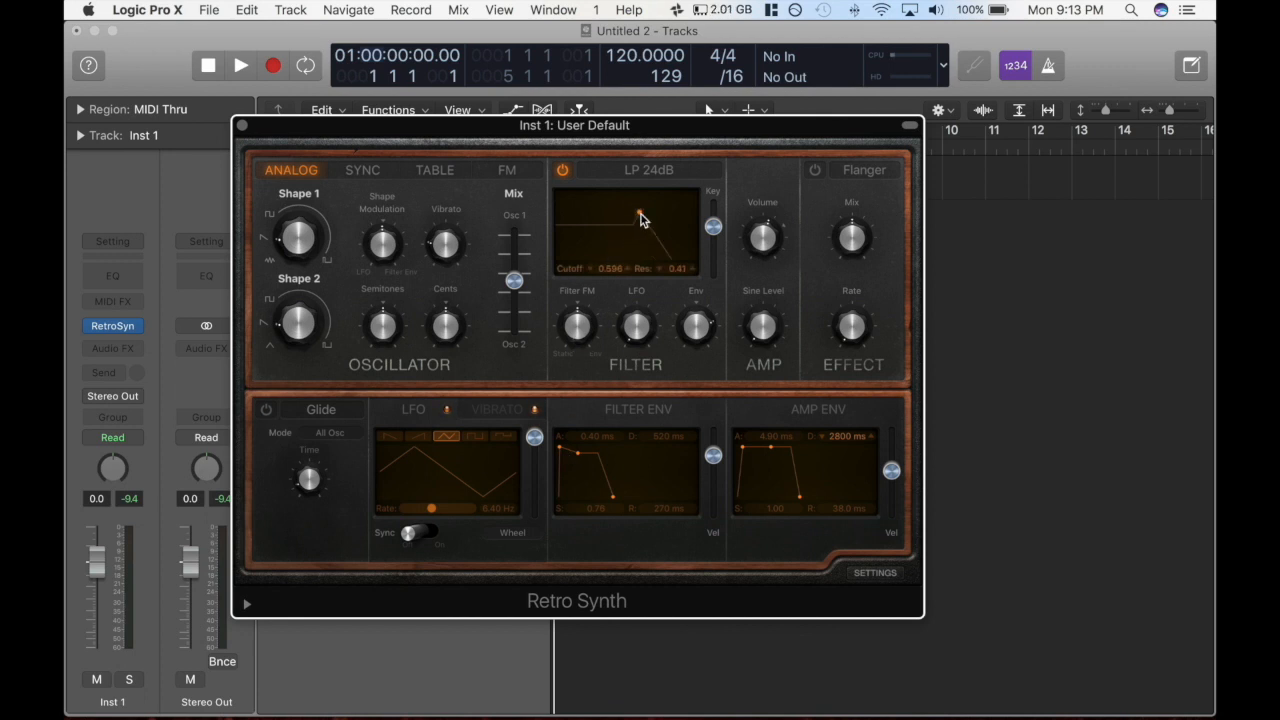
drag(640, 217, 690, 285)
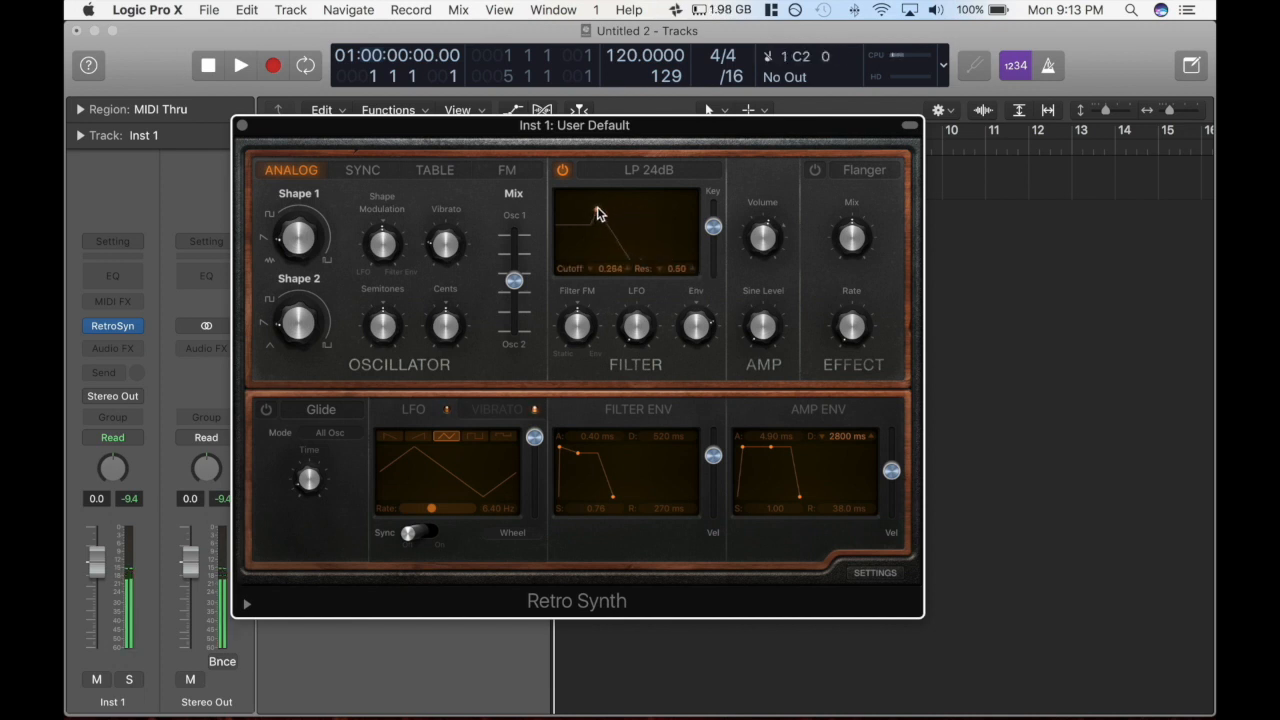
drag(597, 213, 627, 207)
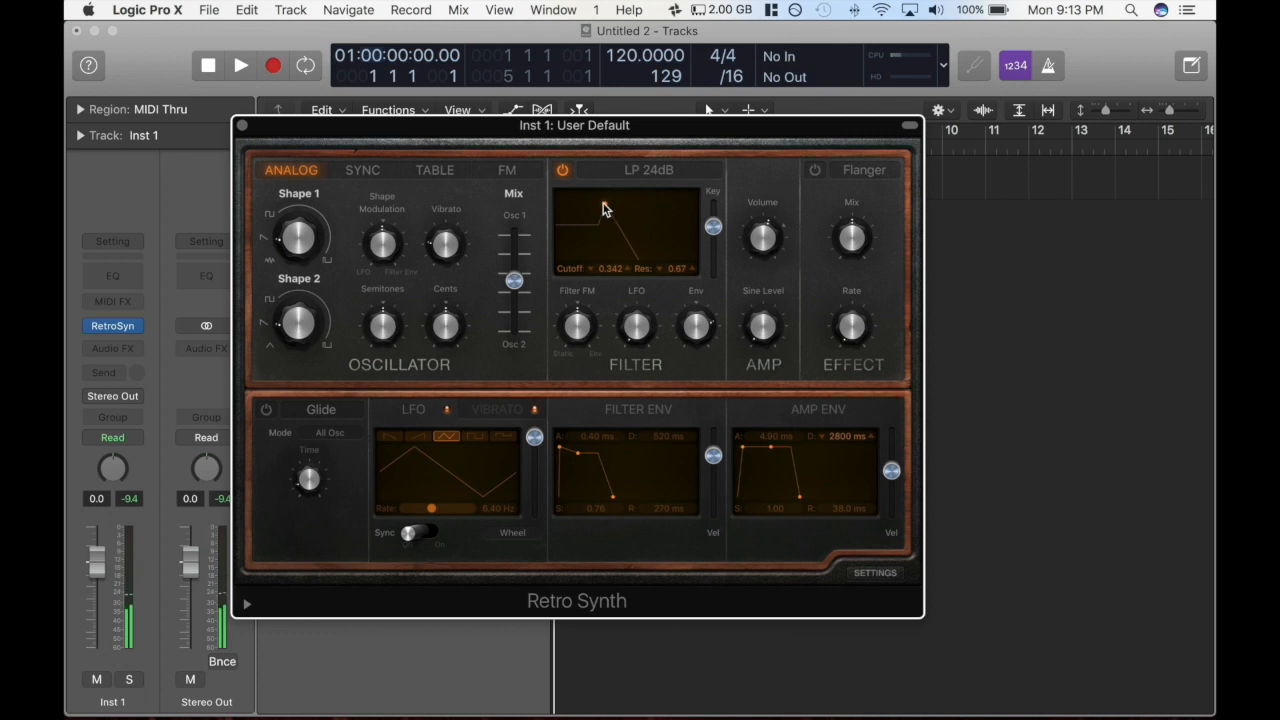
Step: Try a 1500 ms Filter Env attack, then return the attack to 0 ms
drag(580, 445, 563, 450)
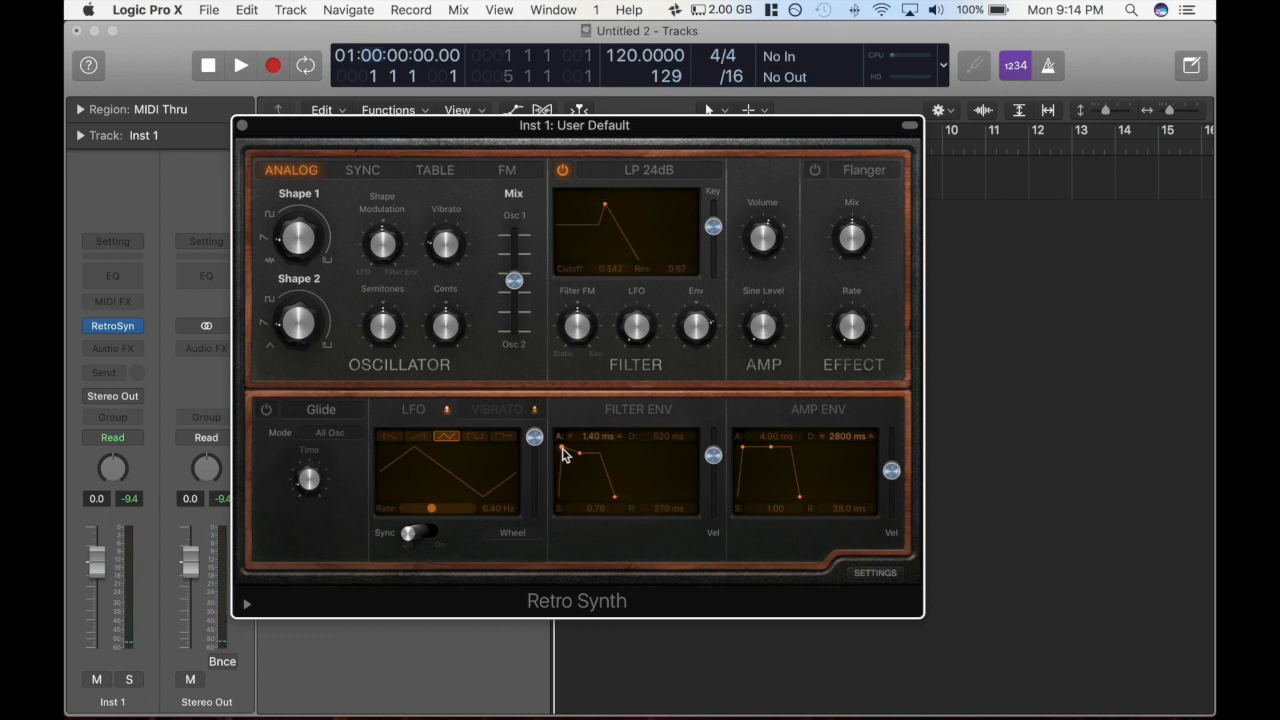
drag(565, 450, 584, 462)
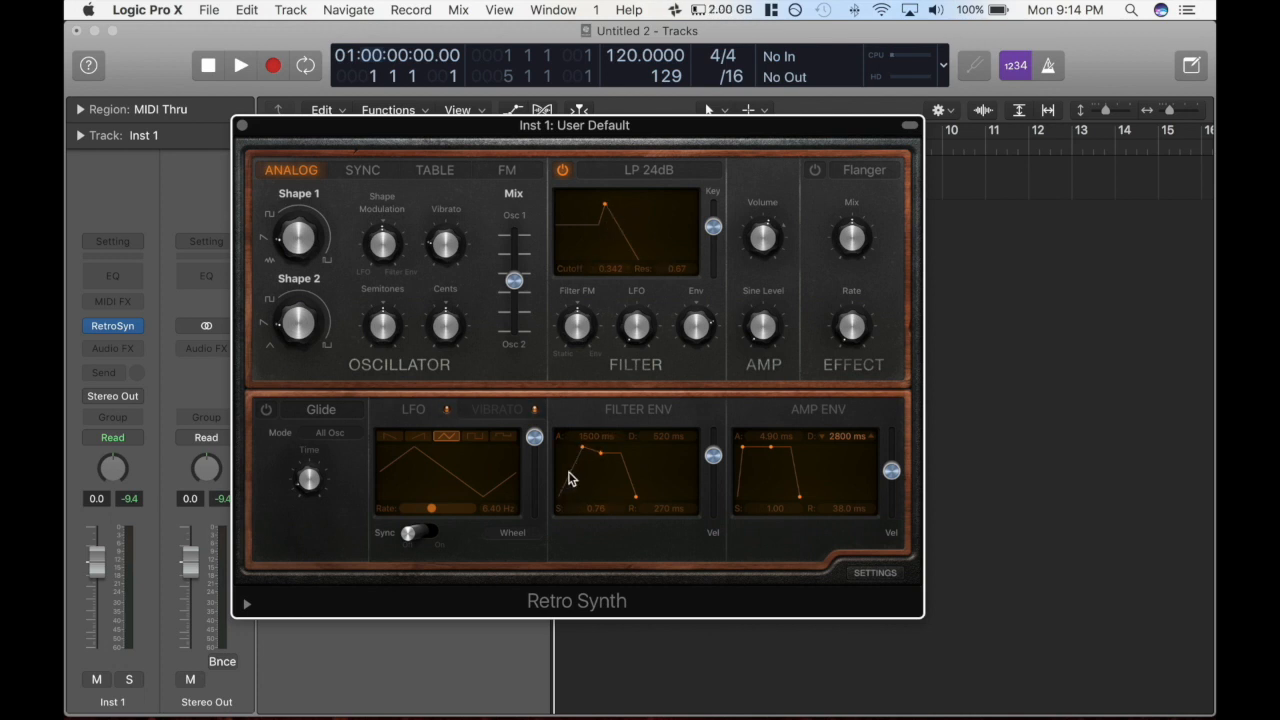
drag(585, 450, 585, 440)
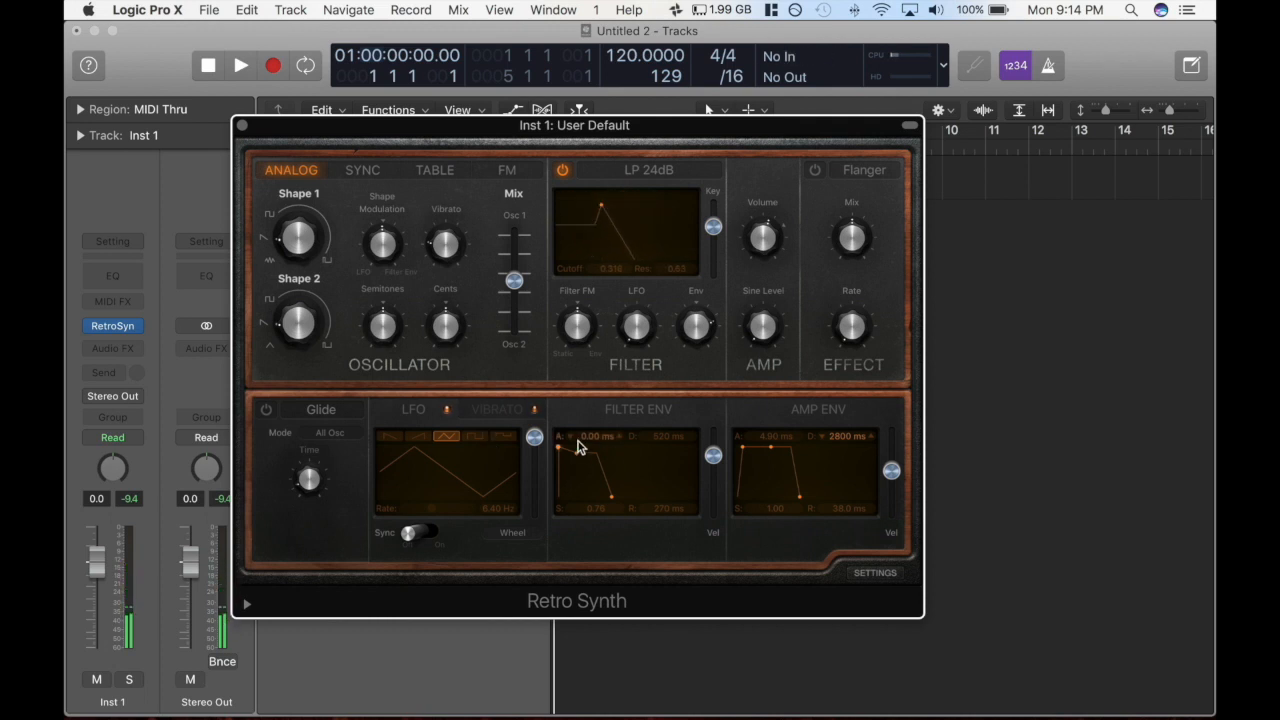
Step: Lengthen the Filter Env attack to about 1600 ms and raise sustain to 1.00
drag(560, 448, 600, 455)
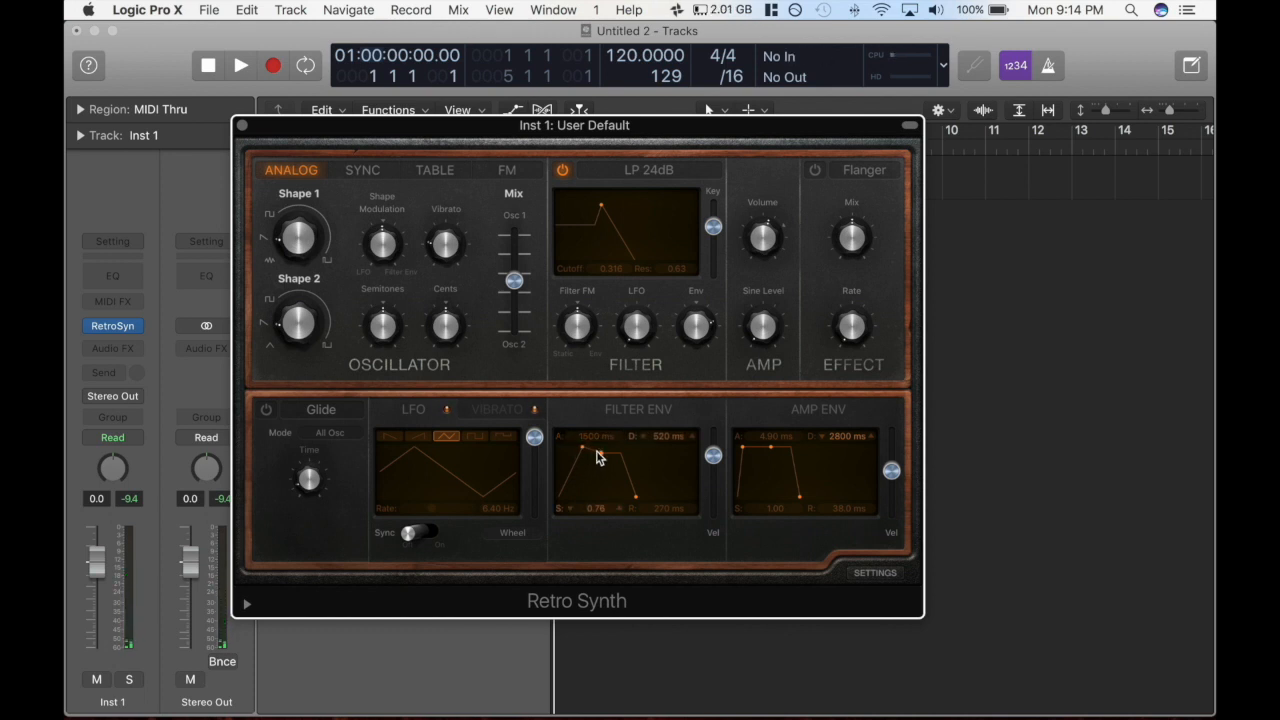
drag(585, 455, 600, 453)
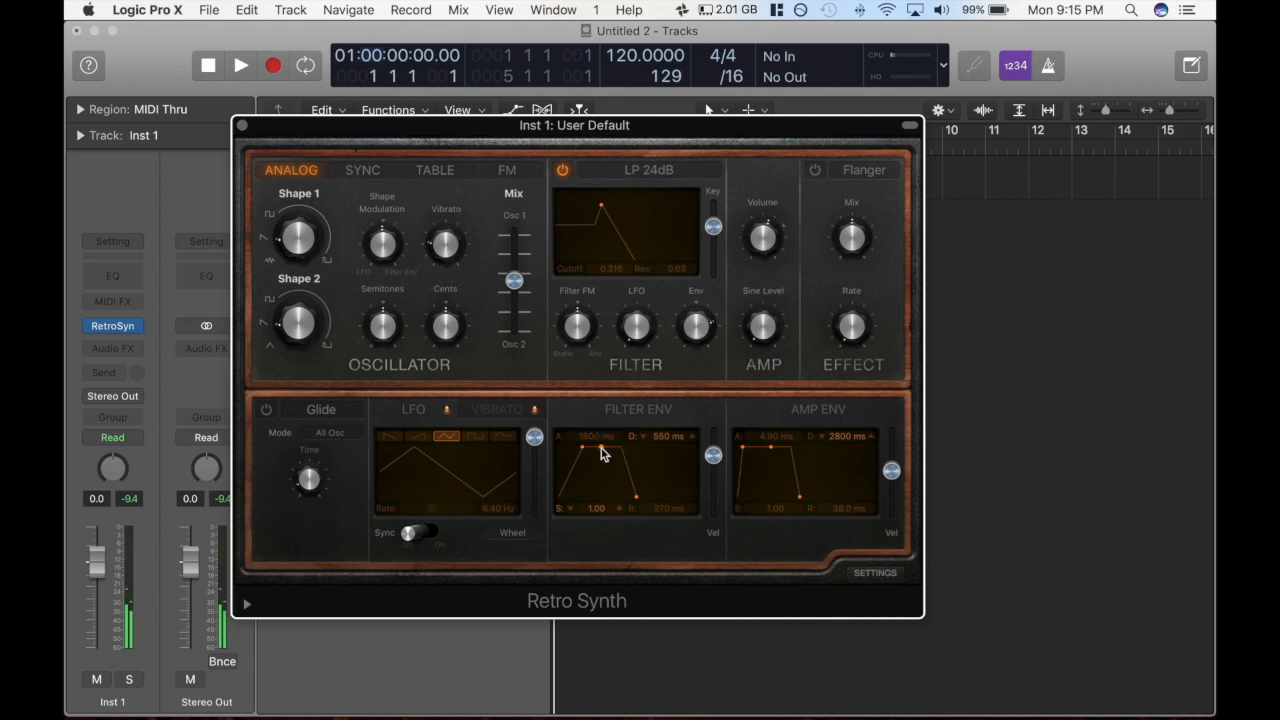
Step: Drag the Filter Env decay/sustain point to decay 3200 ms with a lowered sustain
drag(620, 450, 640, 500)
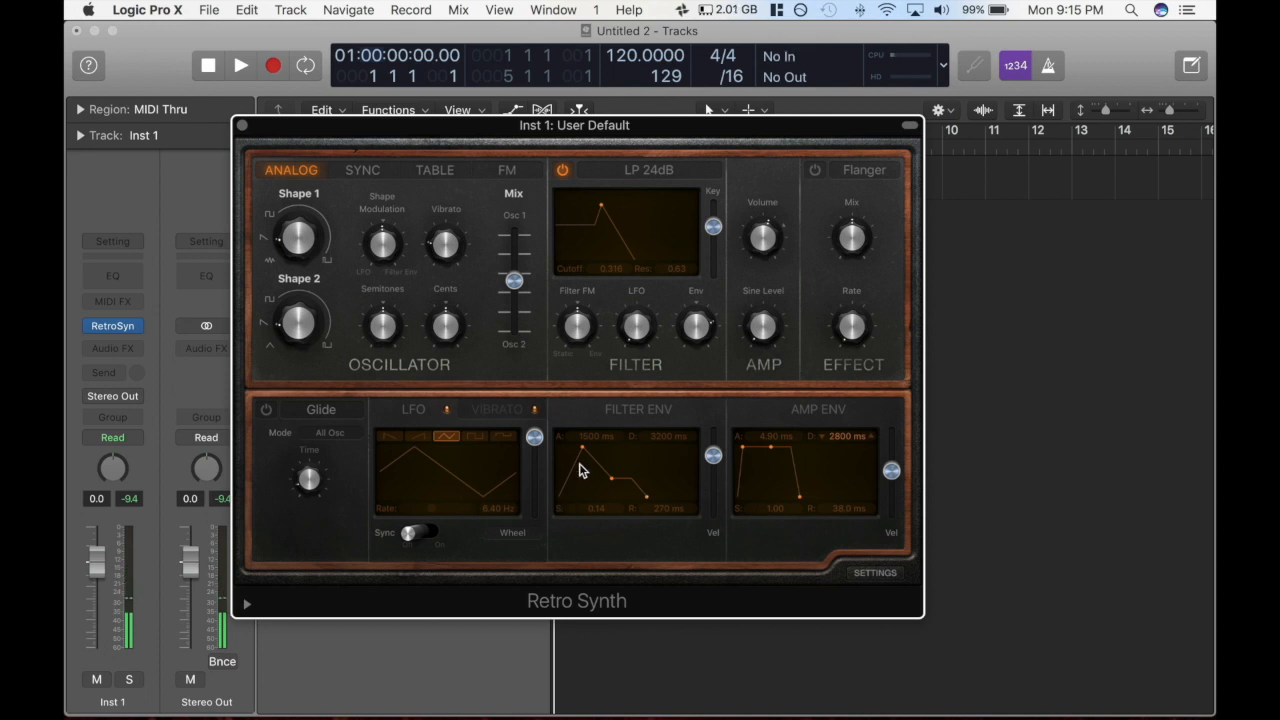
mouse_move(563, 493)
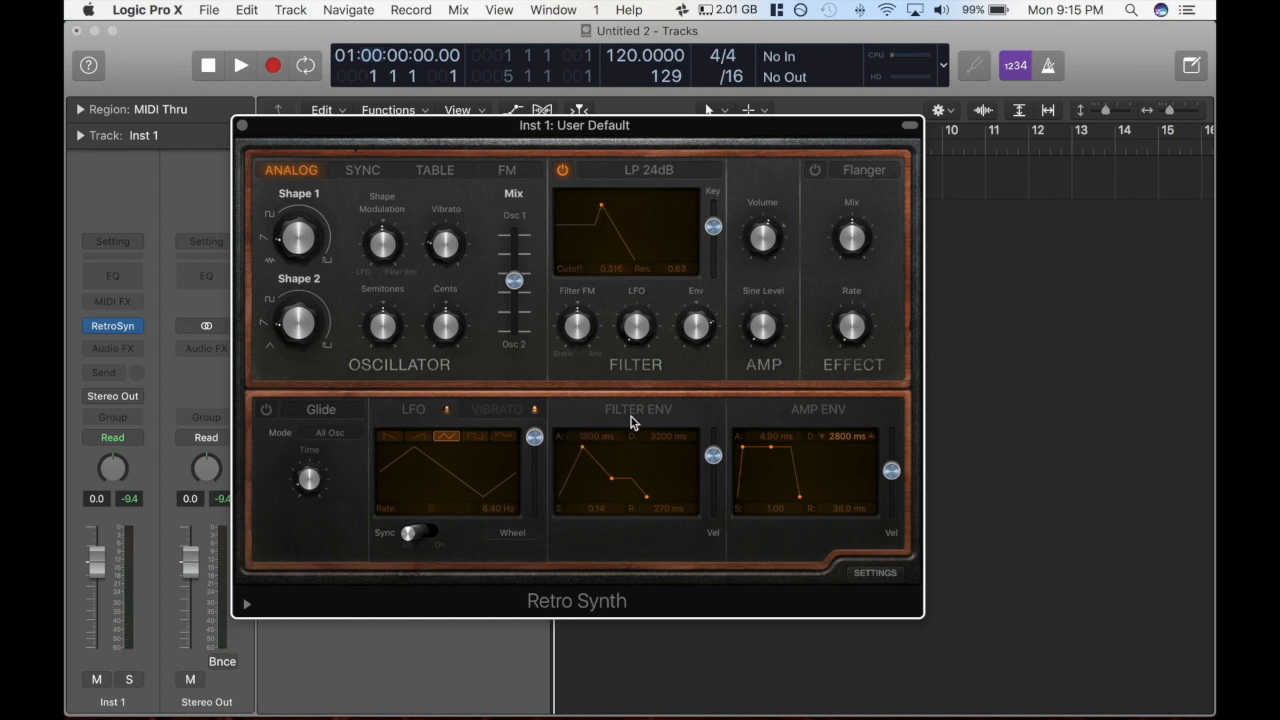
mouse_move(607, 483)
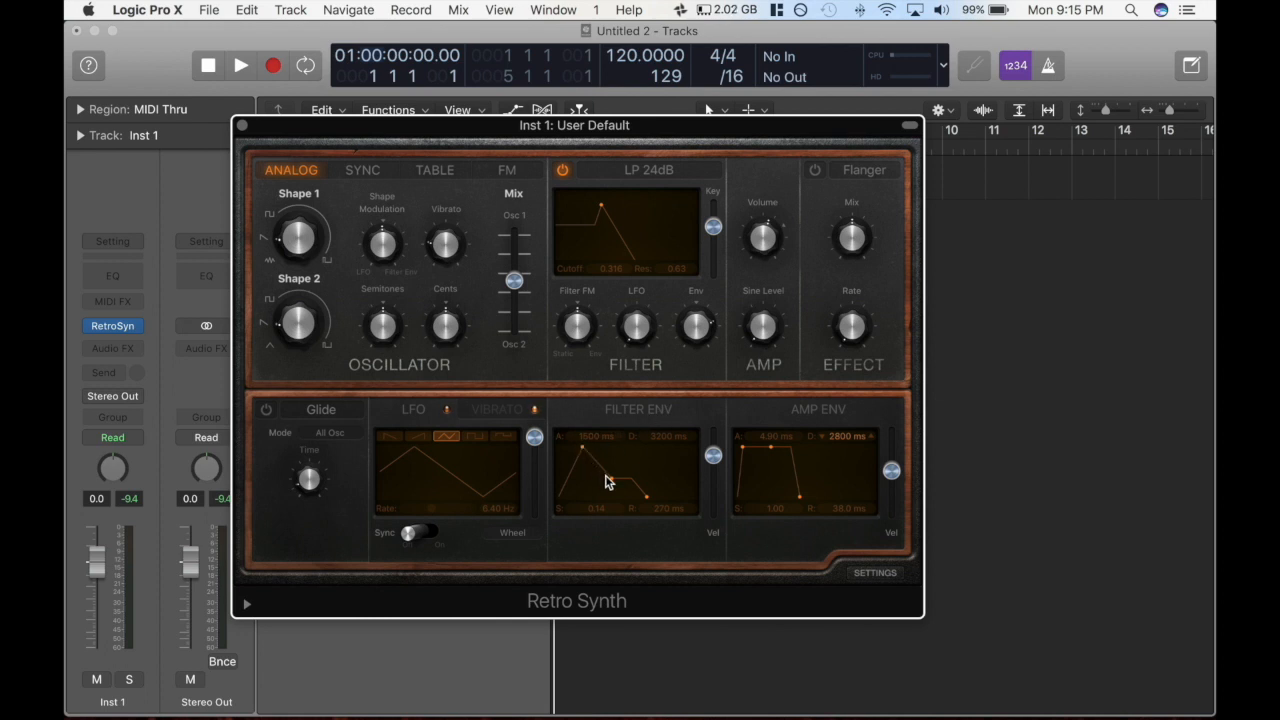
mouse_move(630, 485)
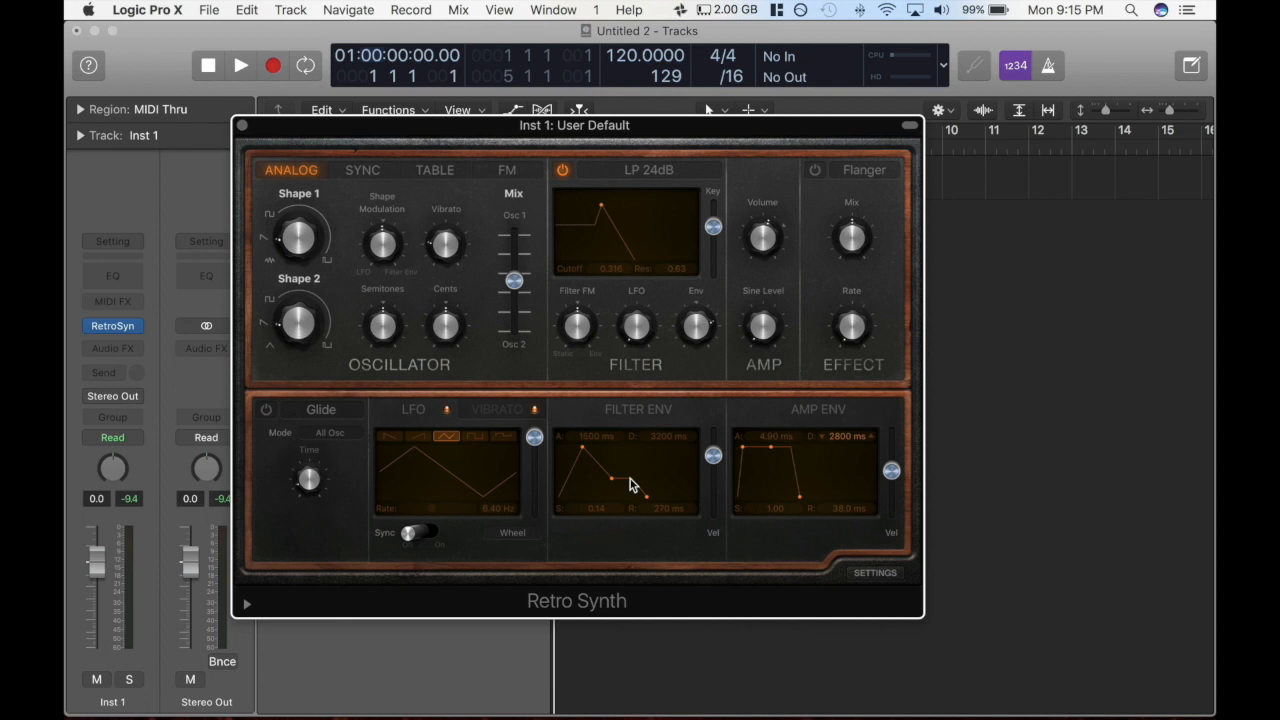
Step: Reshape the Filter Env to attack 230 ms, decay 3600 ms, sustain 0.15, release 2200 ms
drag(645, 495, 612, 472)
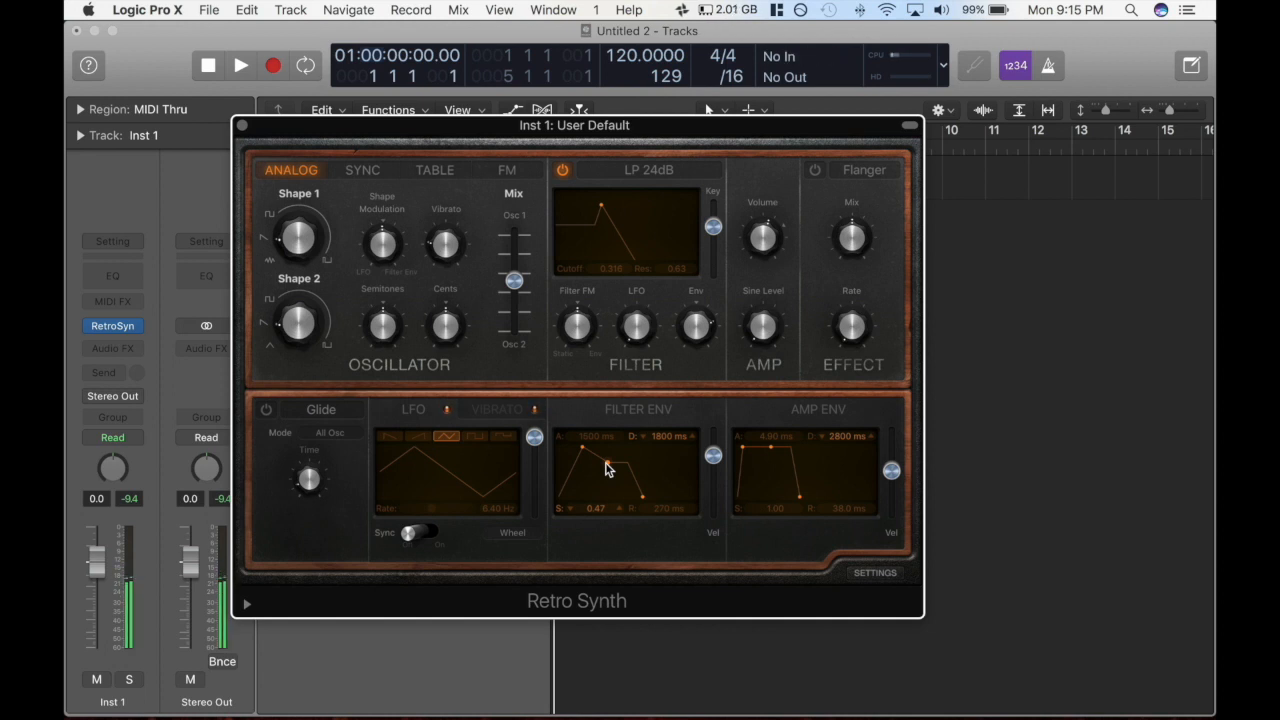
drag(605, 450, 605, 490)
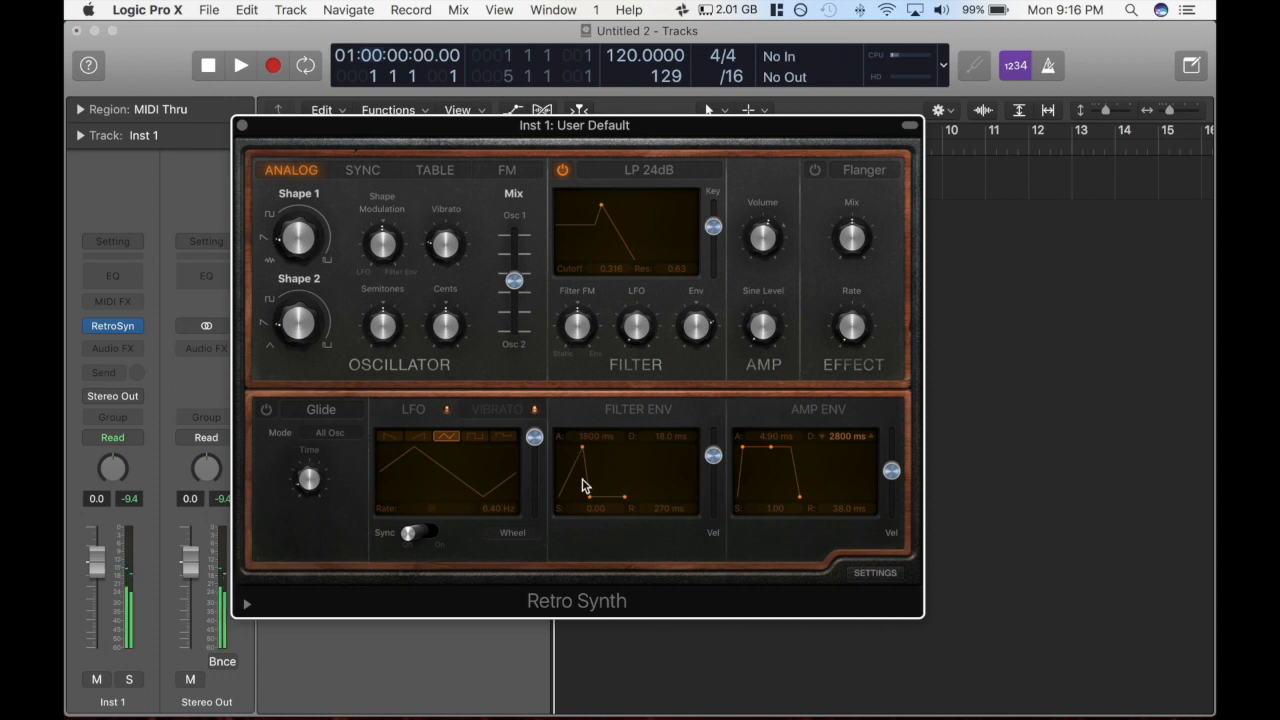
drag(585, 485, 578, 450)
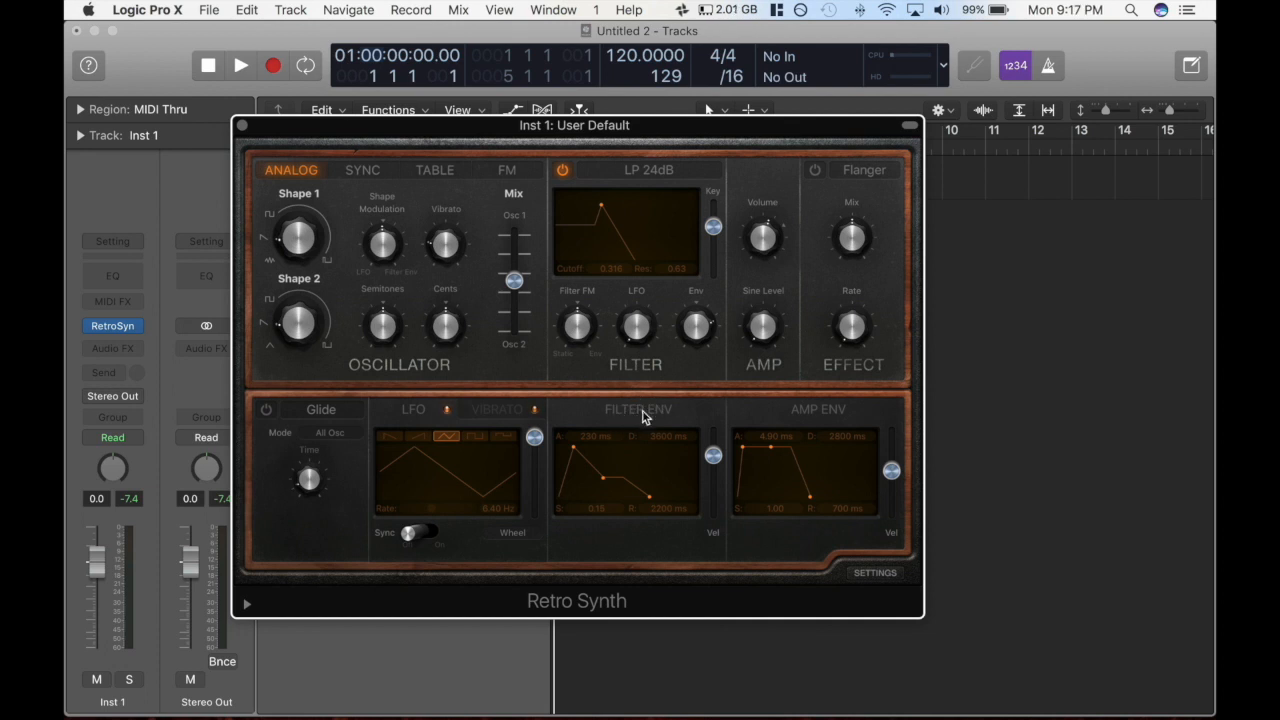
mouse_move(750, 437)
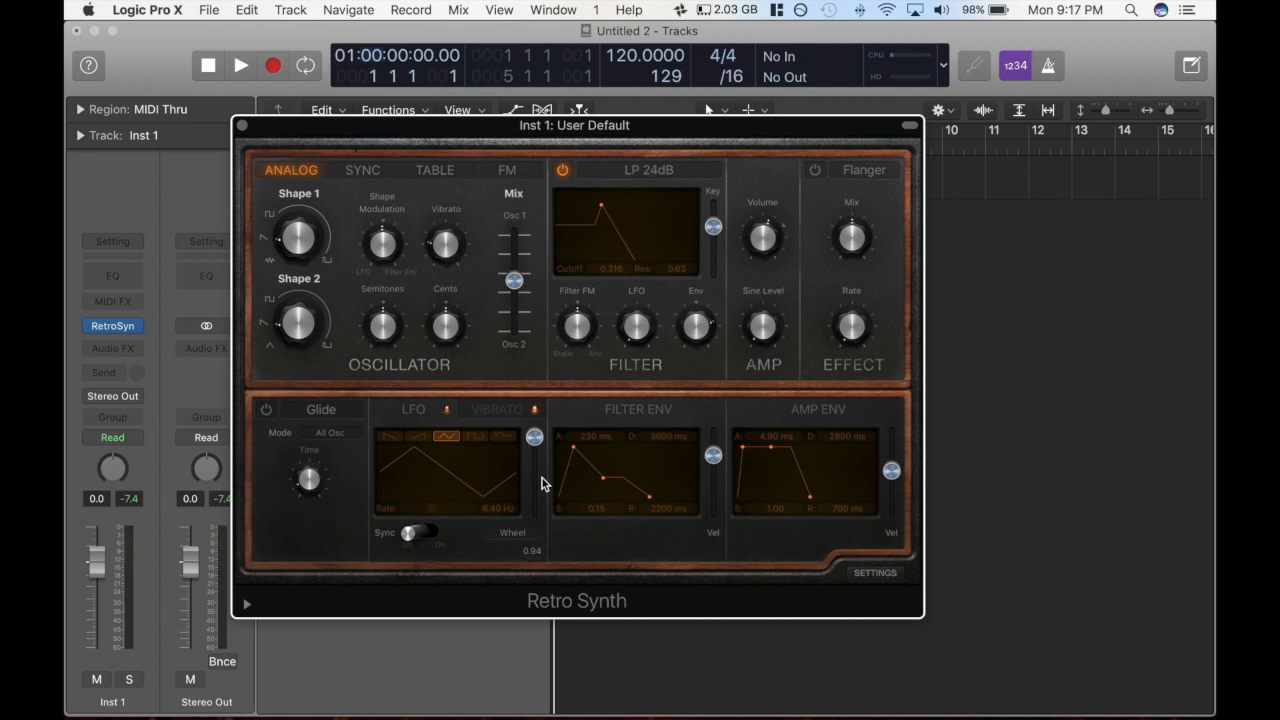
mouse_move(534, 463)
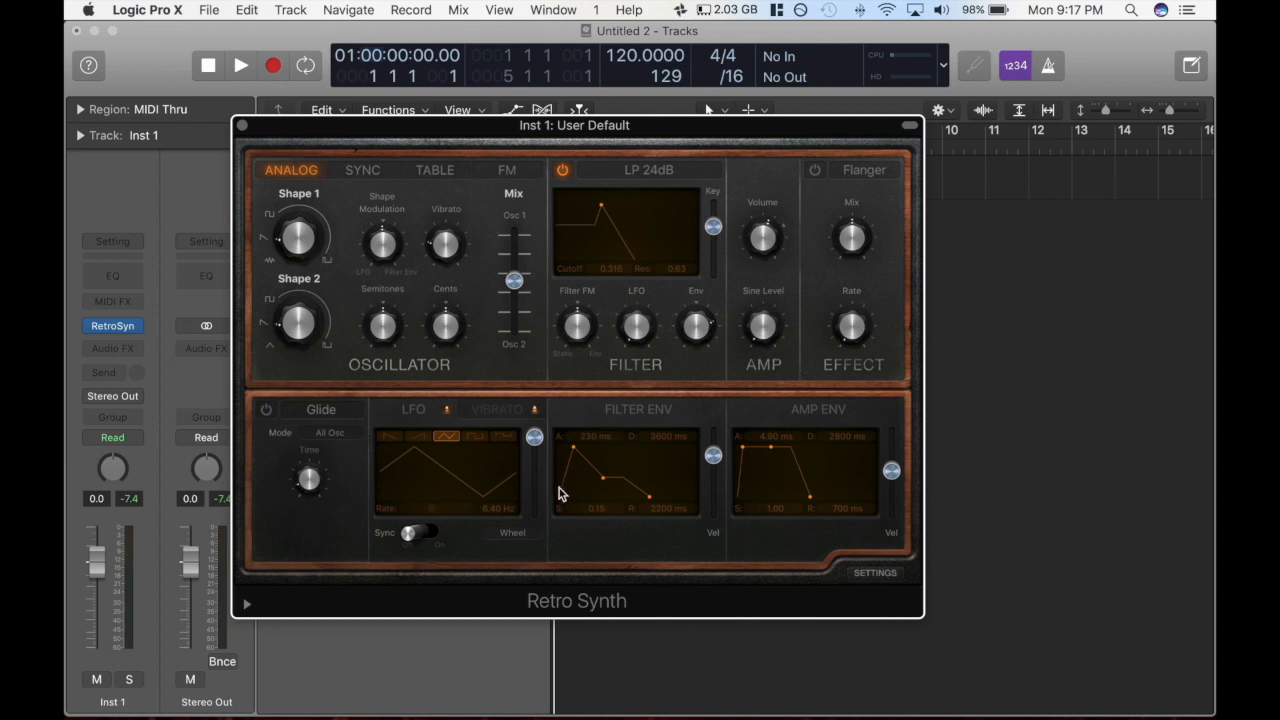
mouse_move(660, 523)
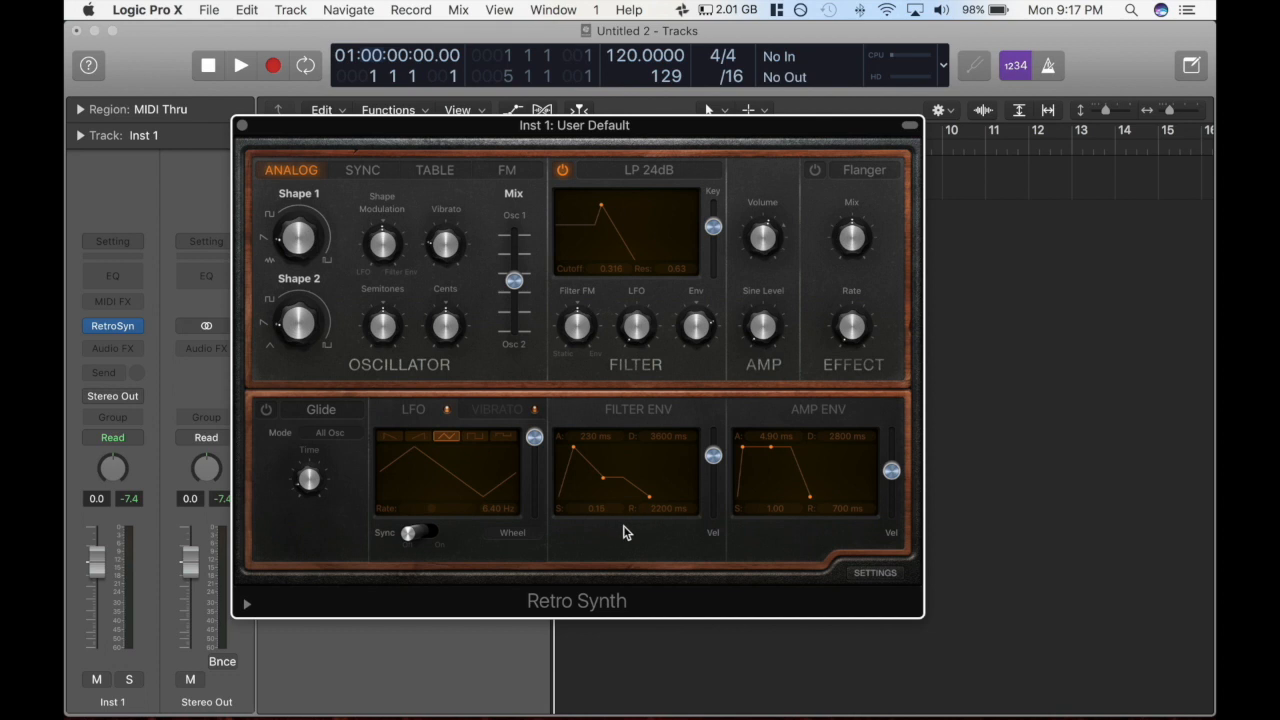
mouse_move(583, 533)
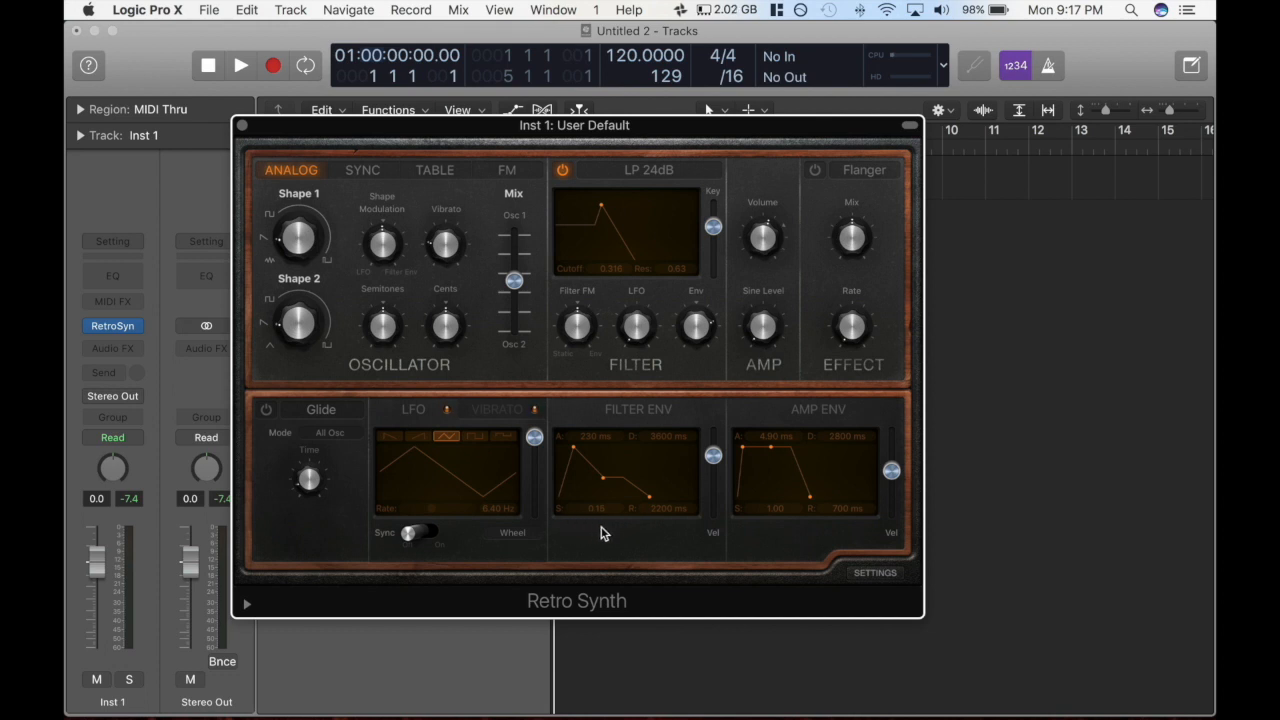
mouse_move(570, 515)
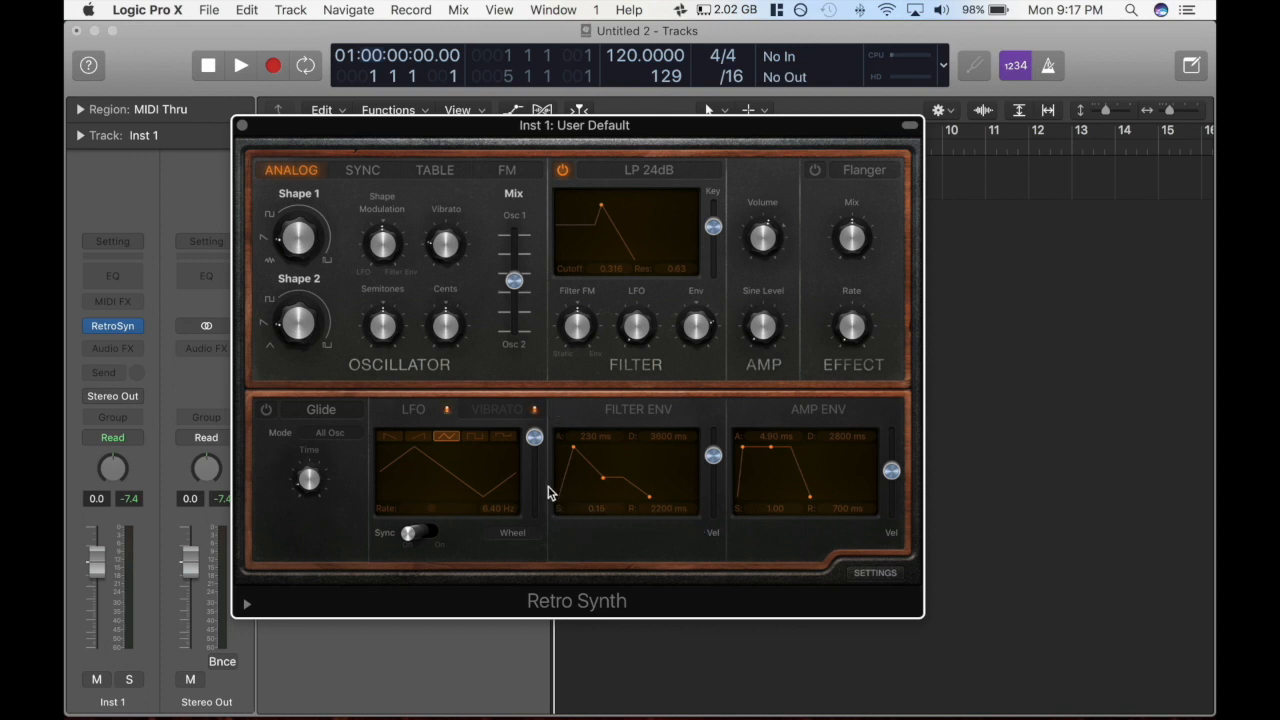
mouse_move(560, 393)
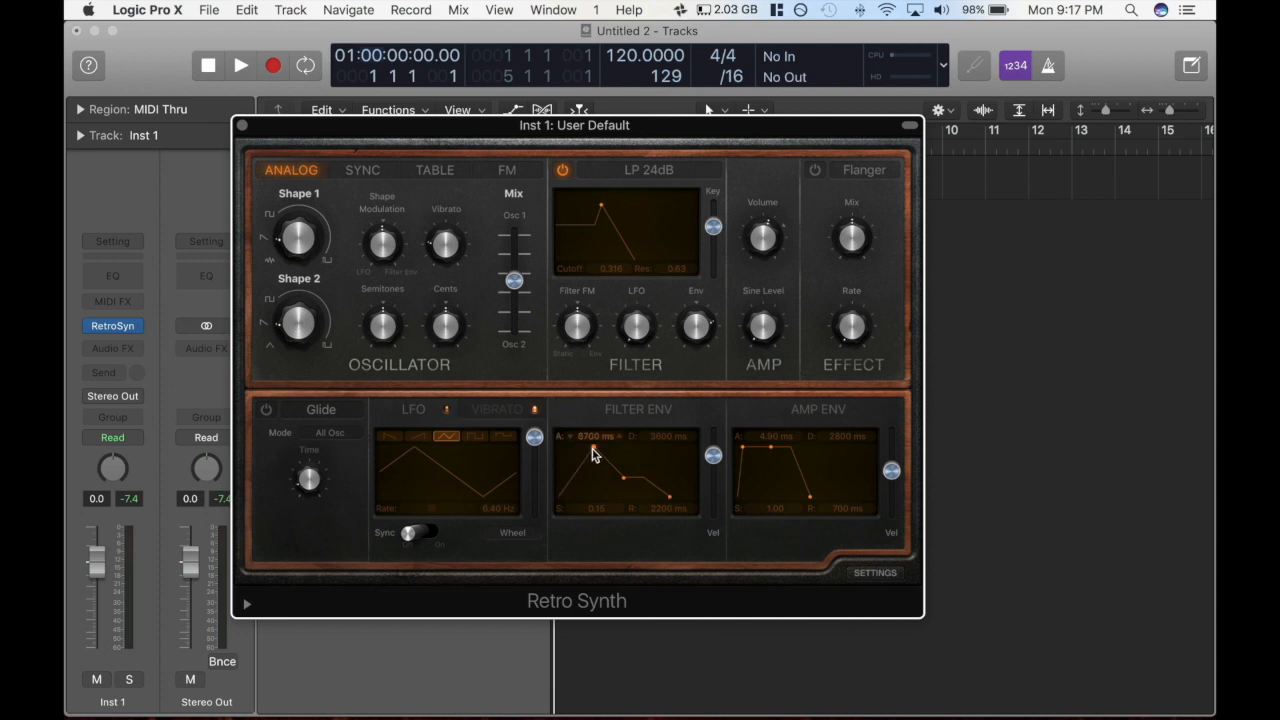
Step: Set the Filter Env attack point to 8000 ms for a slower sweep
drag(595, 436, 595, 445)
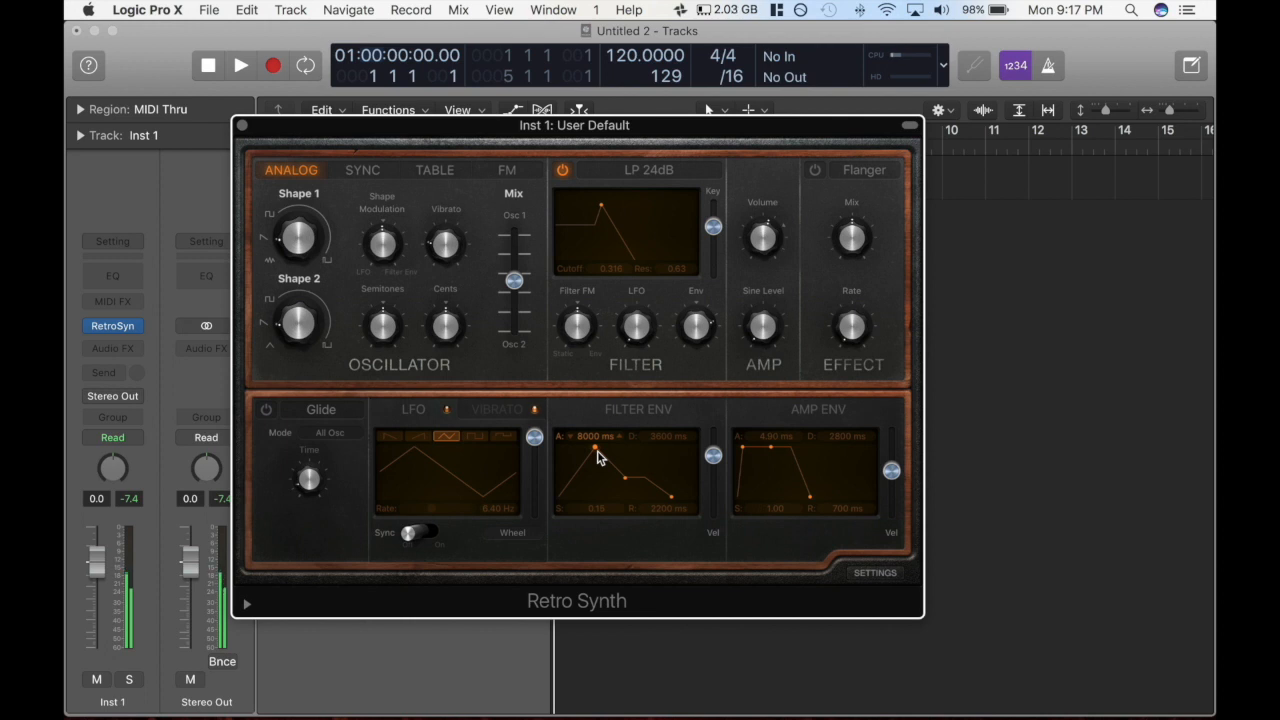
mouse_move(827, 476)
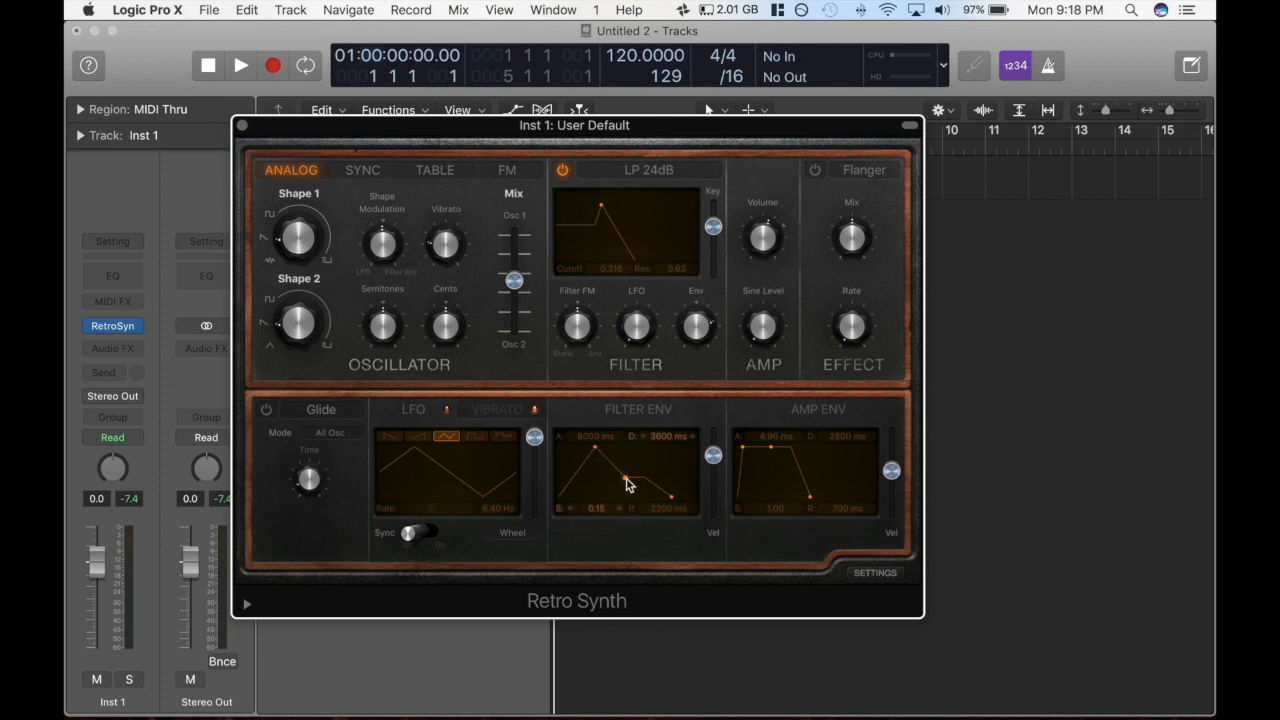
Step: Raise Filter Env sustain to 1.00 and shorten its attack to 260 ms
drag(627, 485, 627, 448)
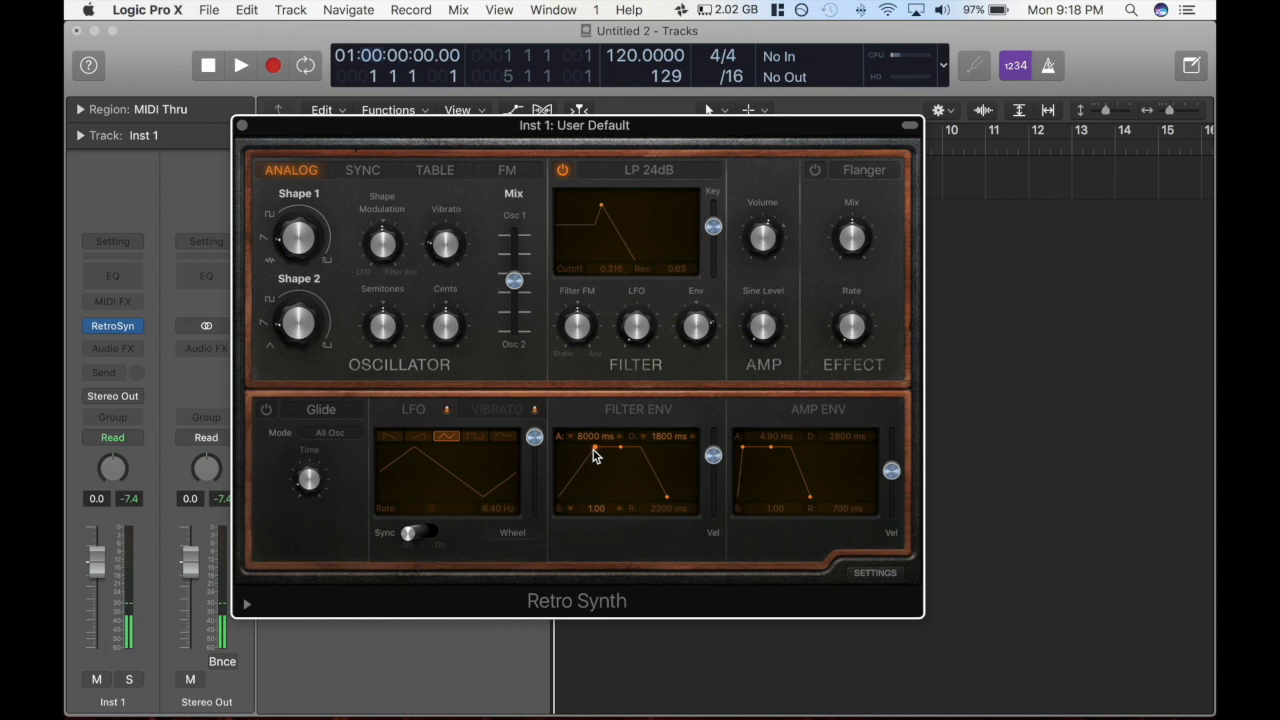
drag(600, 450, 575, 450)
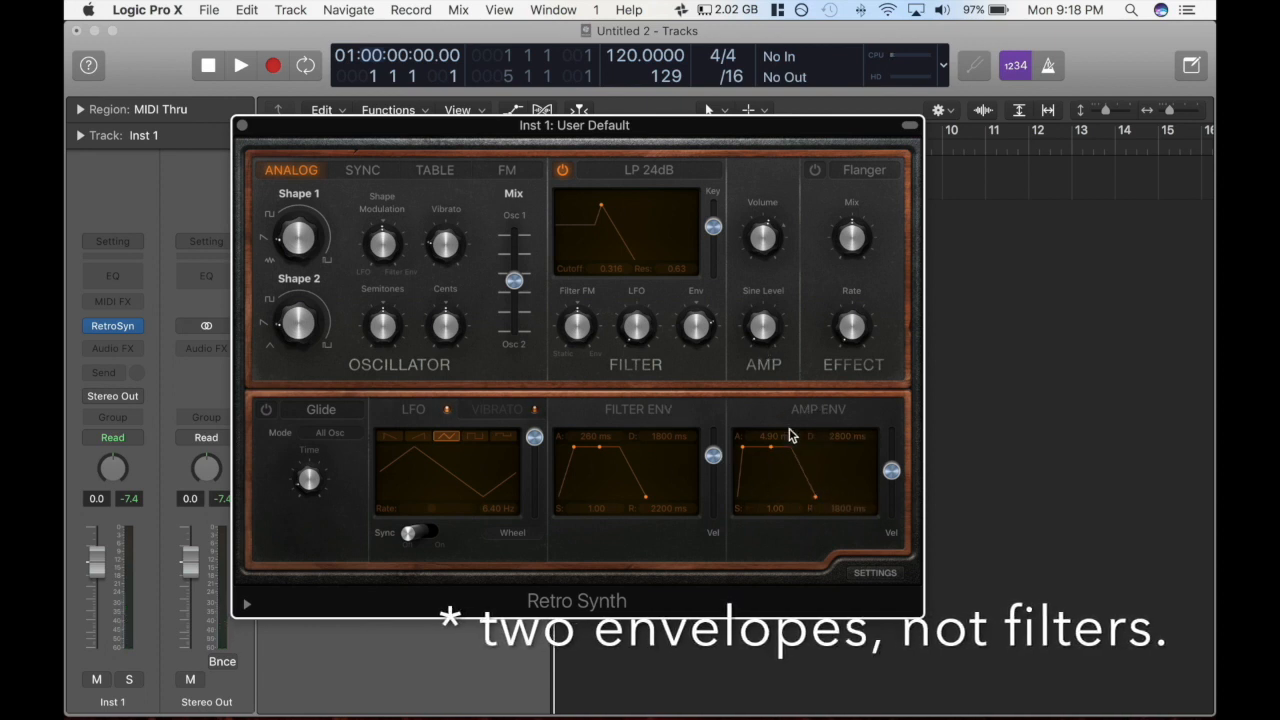
mouse_move(585, 413)
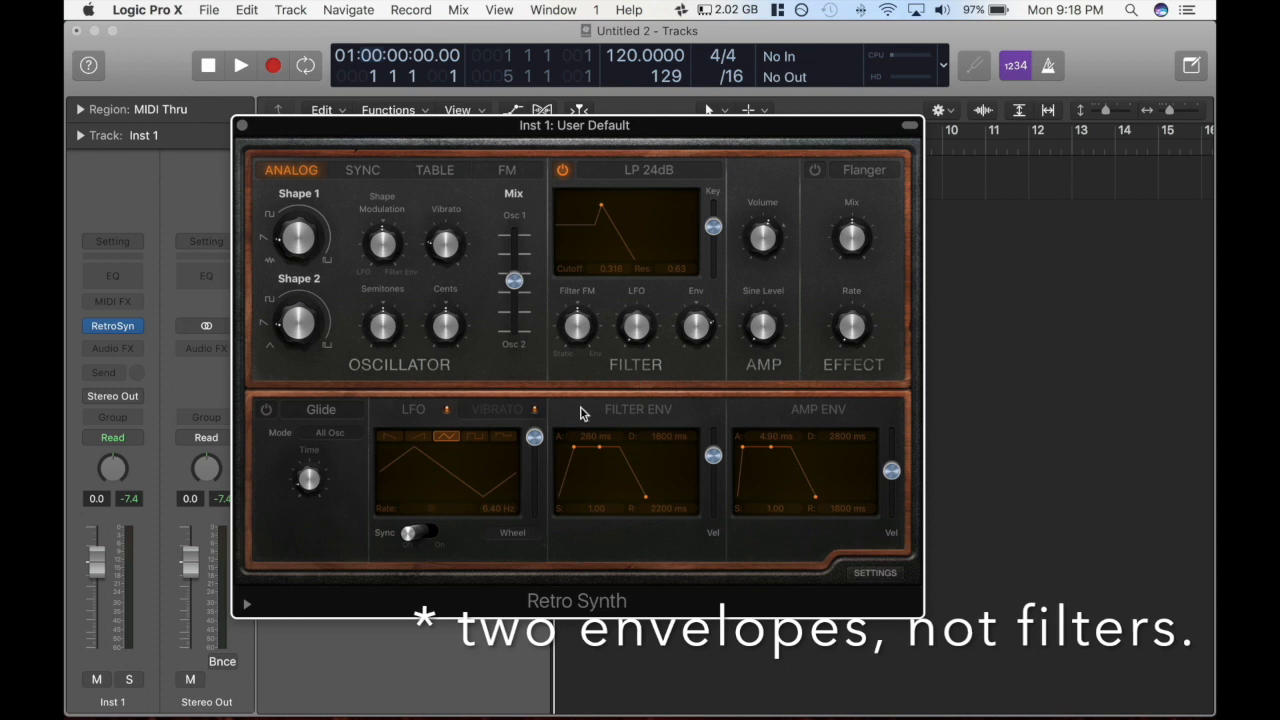
mouse_move(617, 249)
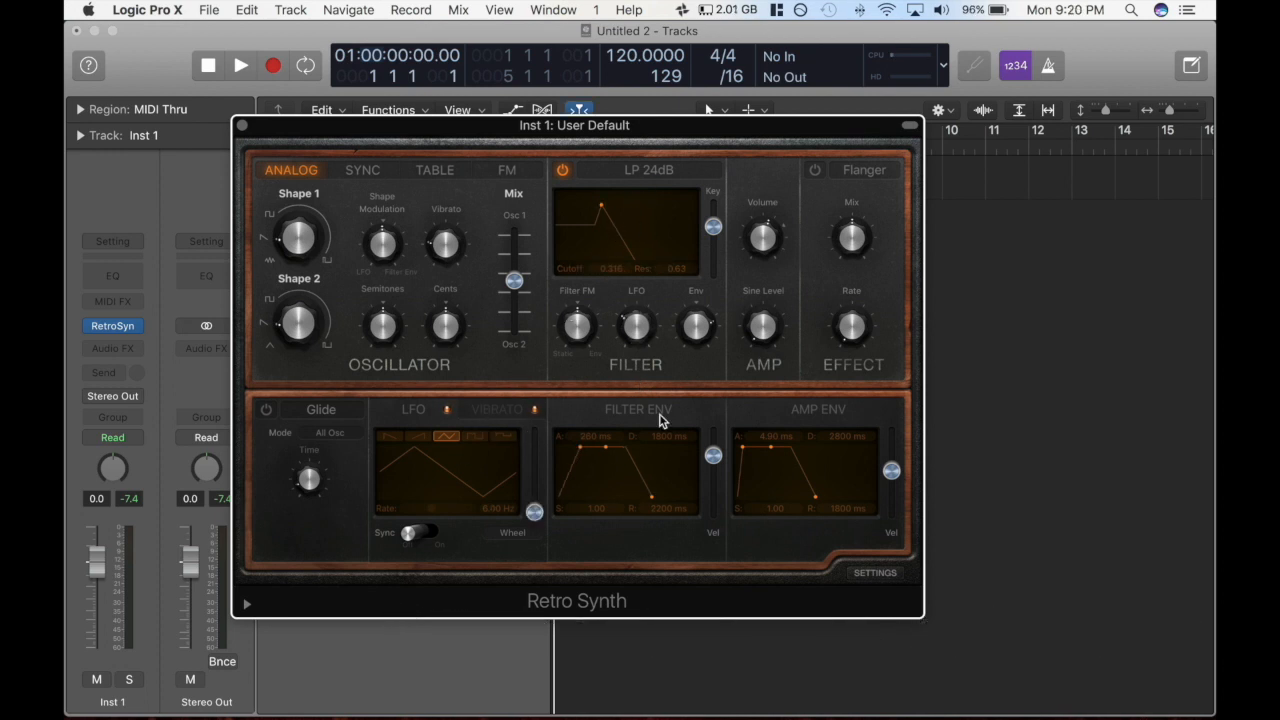
Step: Lengthen the Filter Env attack to 980 ms
drag(583, 454, 565, 440)
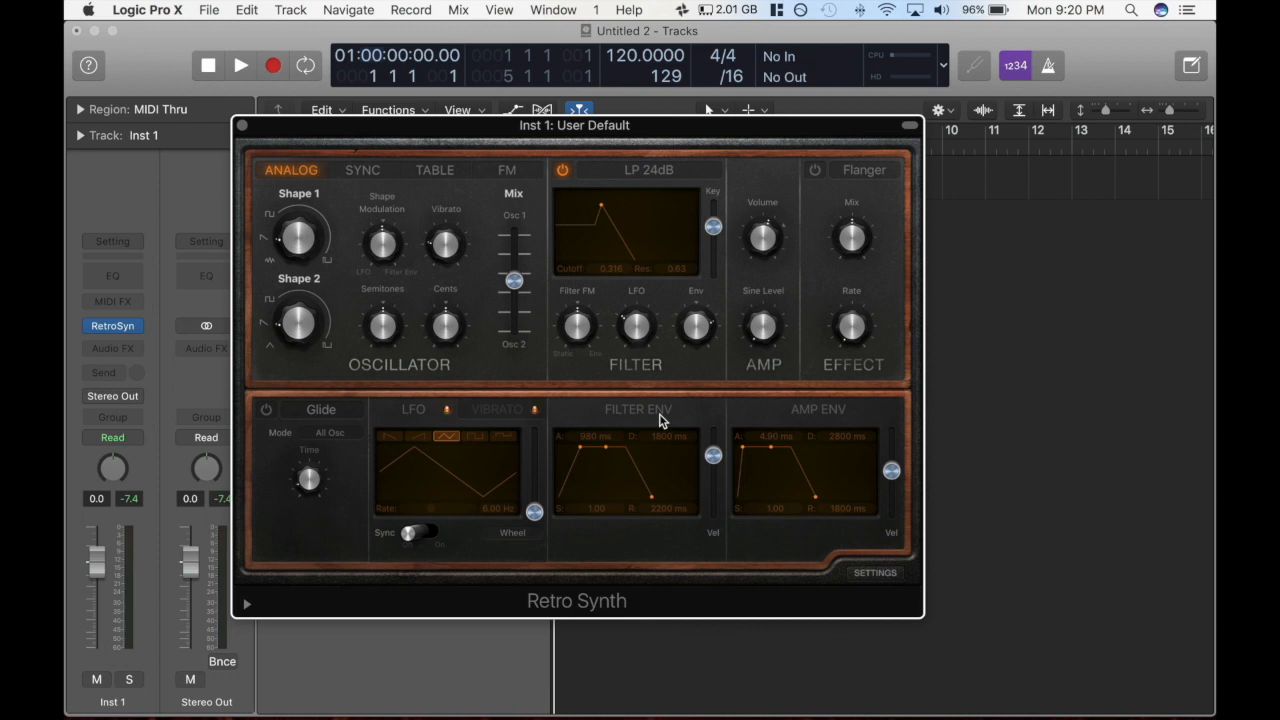